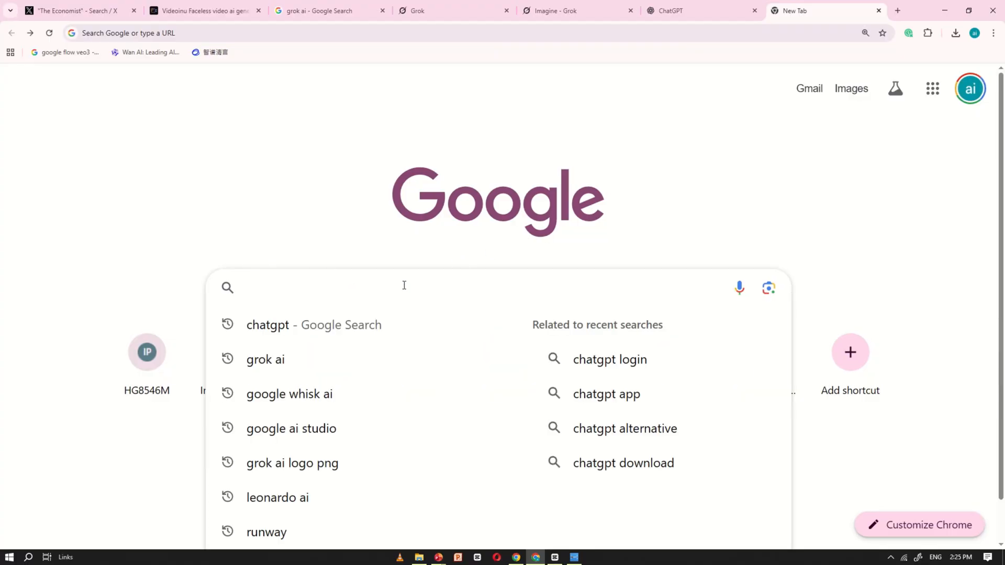
- Search Google for 'grok ai' and land on the Grok home page at grok.com
{"action": "type", "text": "grok ai"}
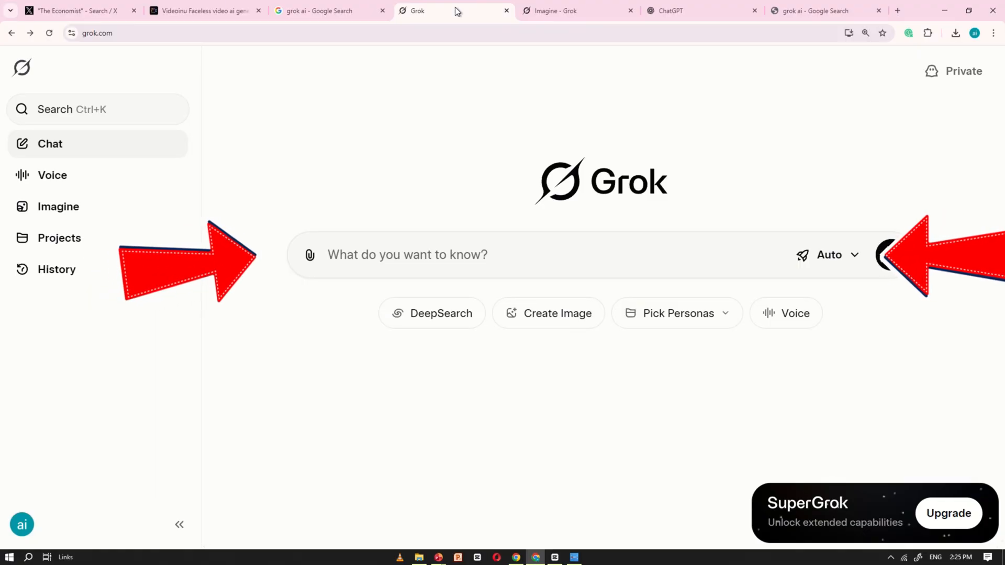
{"action": "mouse_move", "coordinate": [61, 212]}
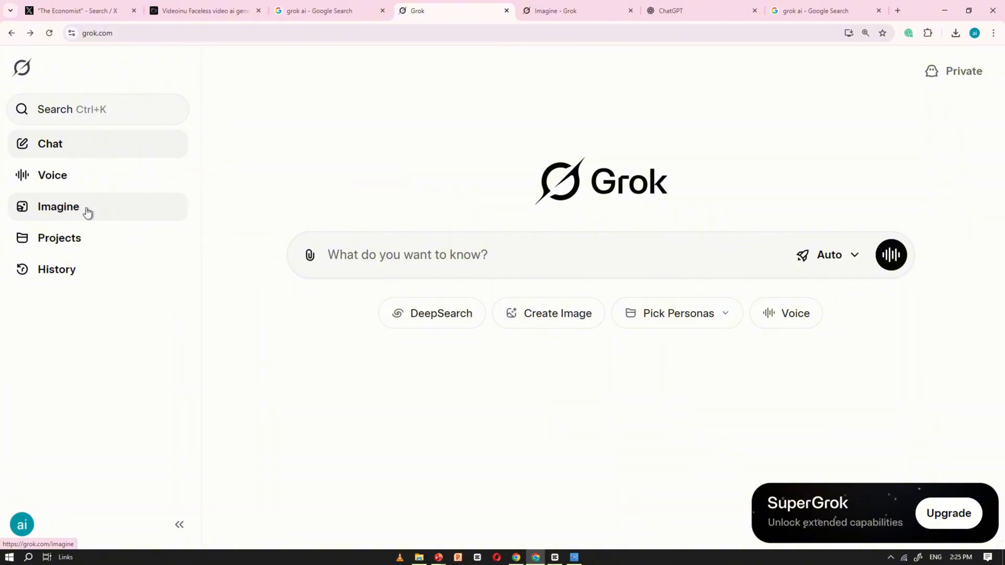
- Go to the Imagine page from the left sidebar to see the example image gallery
{"action": "left_click", "coordinate": [57, 206]}
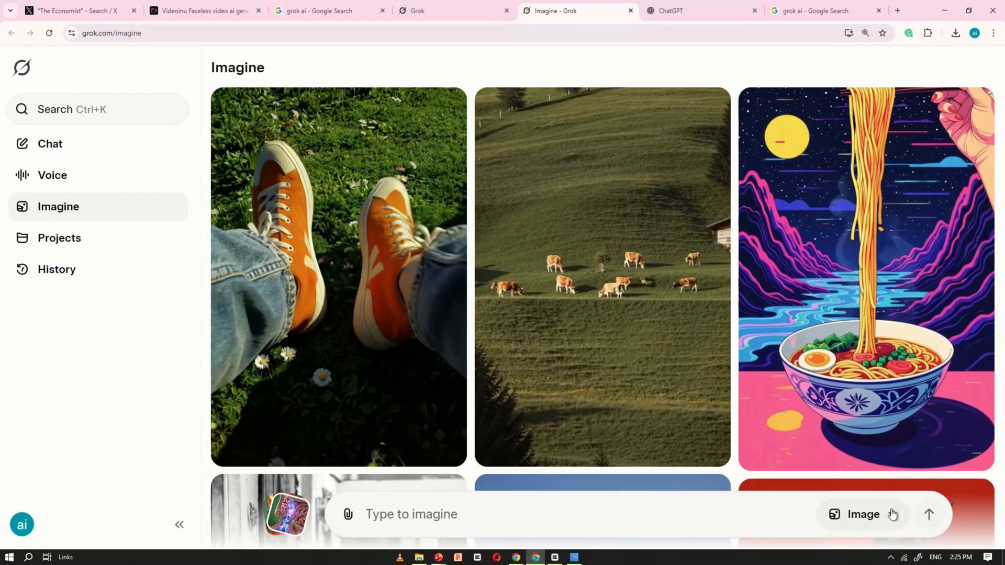
- Ask ChatGPT for varied image prompts to test Grok's image generator
{"action": "left_click", "coordinate": [677, 11]}
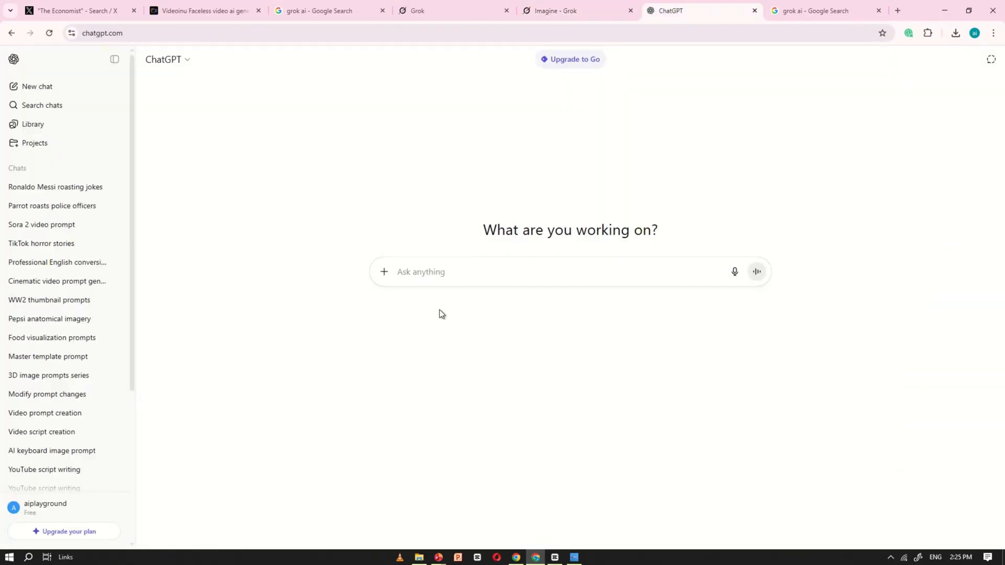
{"action": "type", "text": "writea"}
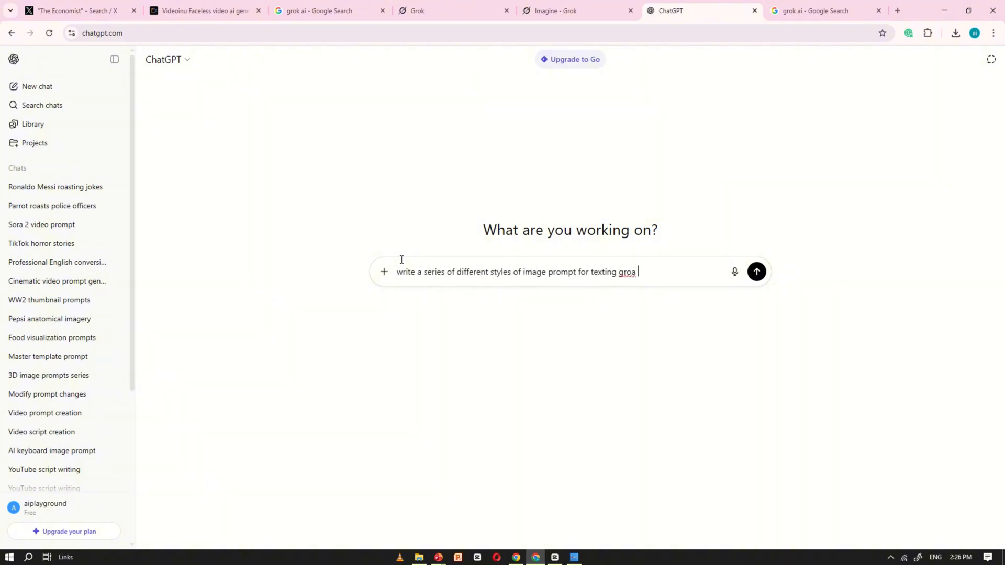
{"action": "left_click", "coordinate": [756, 272]}
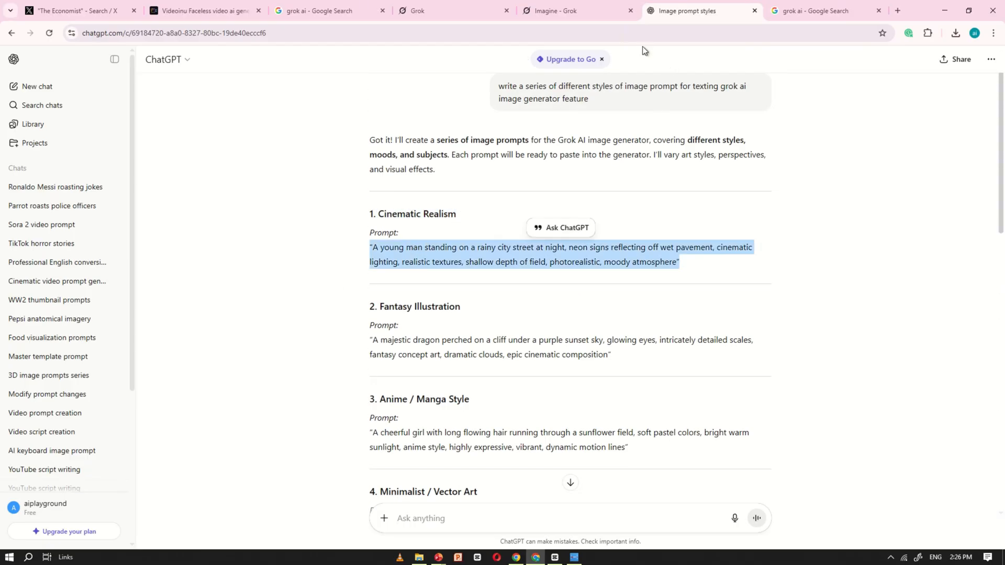
- Generate images in Imagine for the young man on a rainy neon city street at night prompt
{"action": "left_click", "coordinate": [562, 11]}
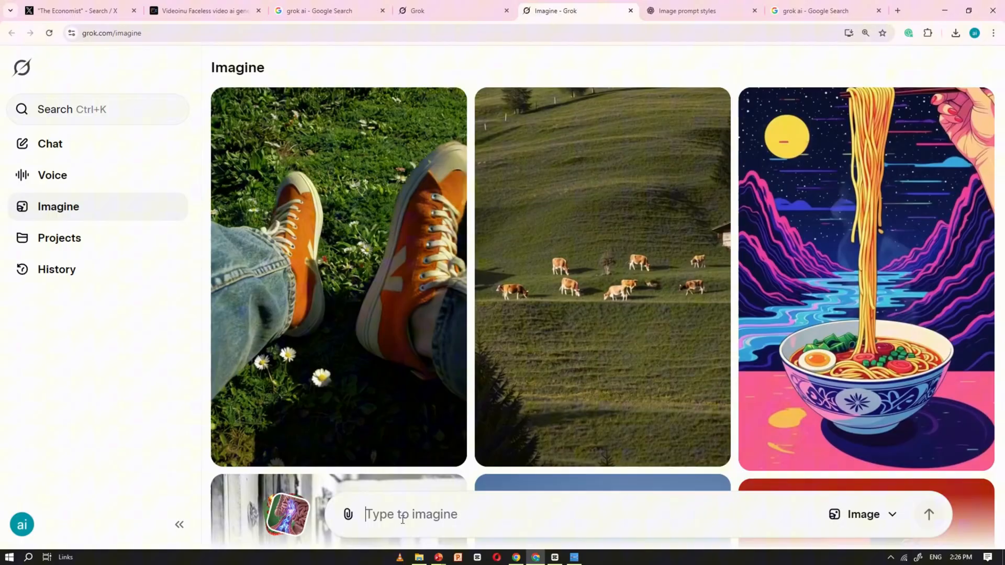
{"action": "type", "text": "\"A young man standing on a rainy city street at night, neon signs reflecting off wet pavement, cinematic lighting, realistic textures, shallow depth of field, photorealistic, moody atmosphere\""}
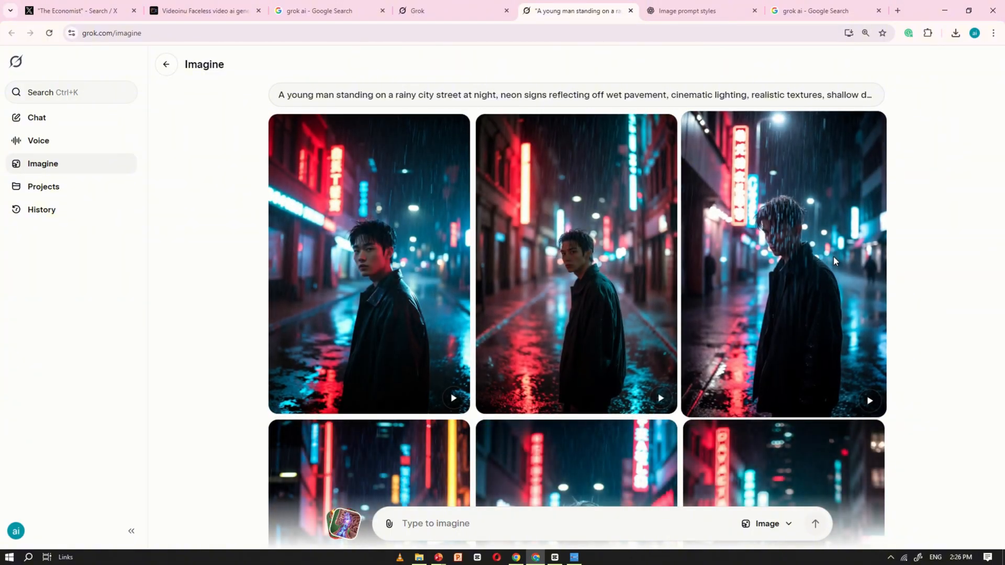
{"action": "scroll", "scroll_direction": "down", "scroll_amount": 3}
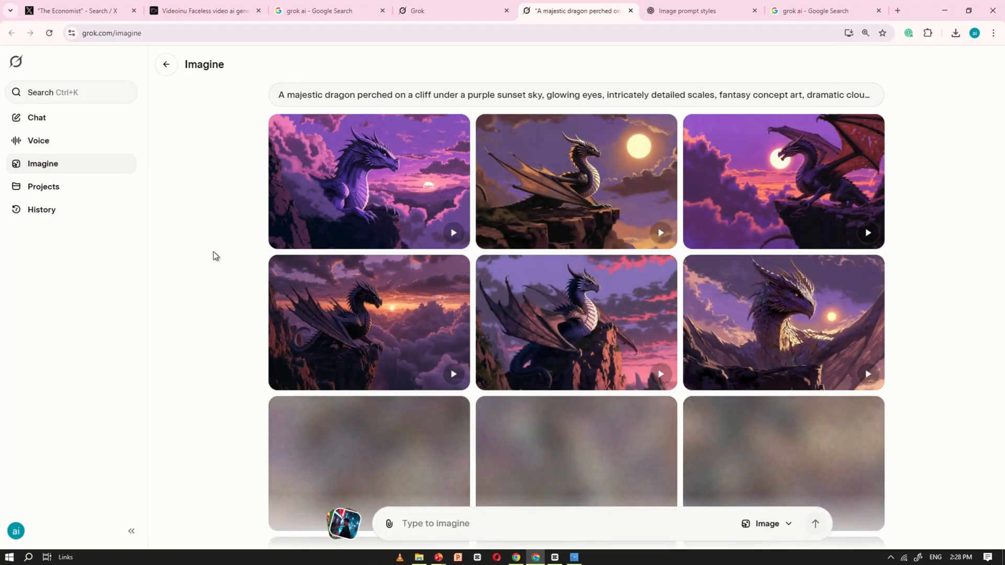
- Grab the fox-reading-under-mushroom prompt from ChatGPT and generate its image set in Imagine
{"action": "left_click", "coordinate": [691, 10]}
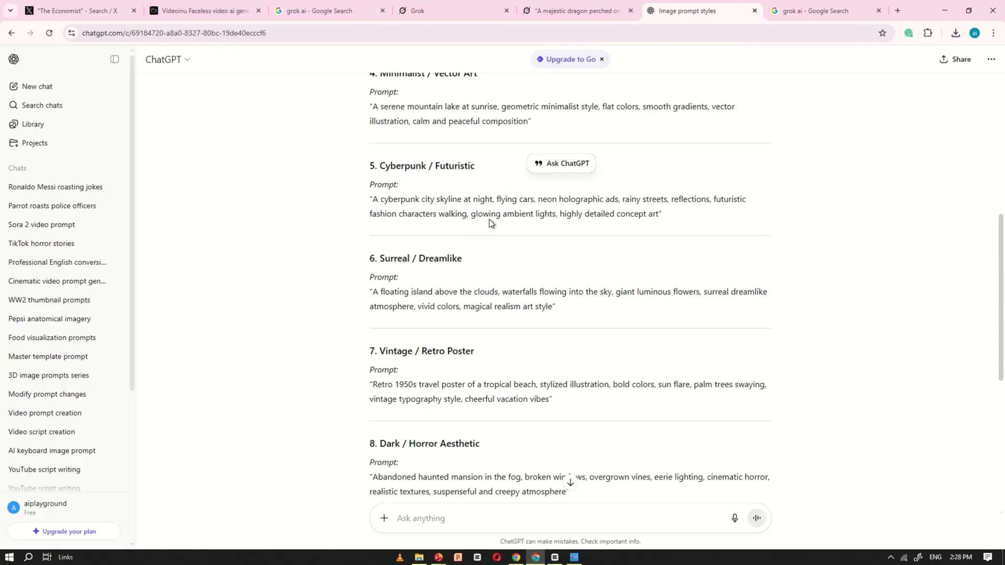
{"action": "left_click", "coordinate": [574, 11]}
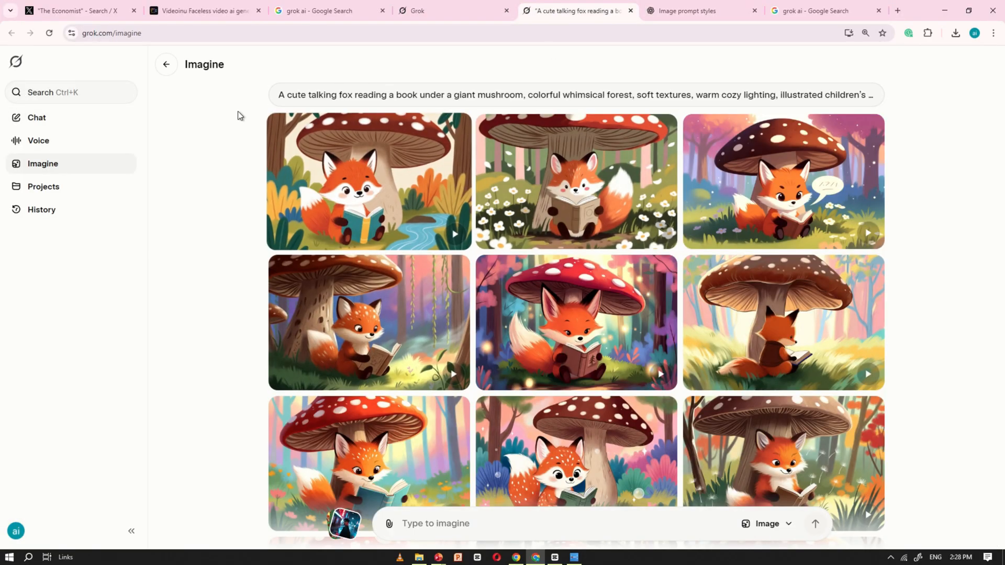
- Generate images for the astronaut exploring an alien desert planet with two suns prompt
{"action": "type", "text": "\"An astronaut exploring an alien desert planet with two suns, futuristic rover nearby, dust storms in the distance, high-detail sci-fi concept art, dramatic lighting, cinematic perspective\""}
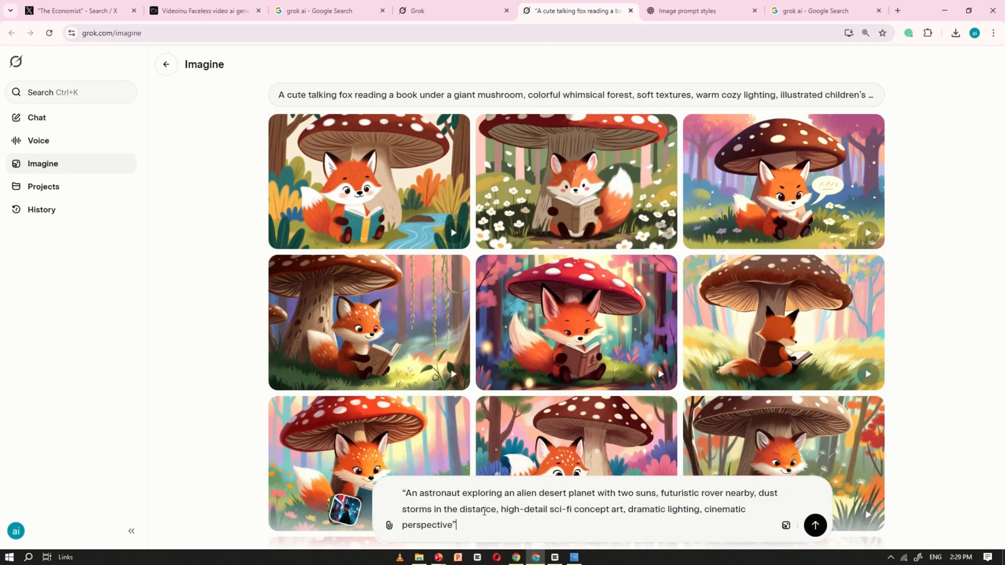
{"action": "left_click", "coordinate": [815, 525]}
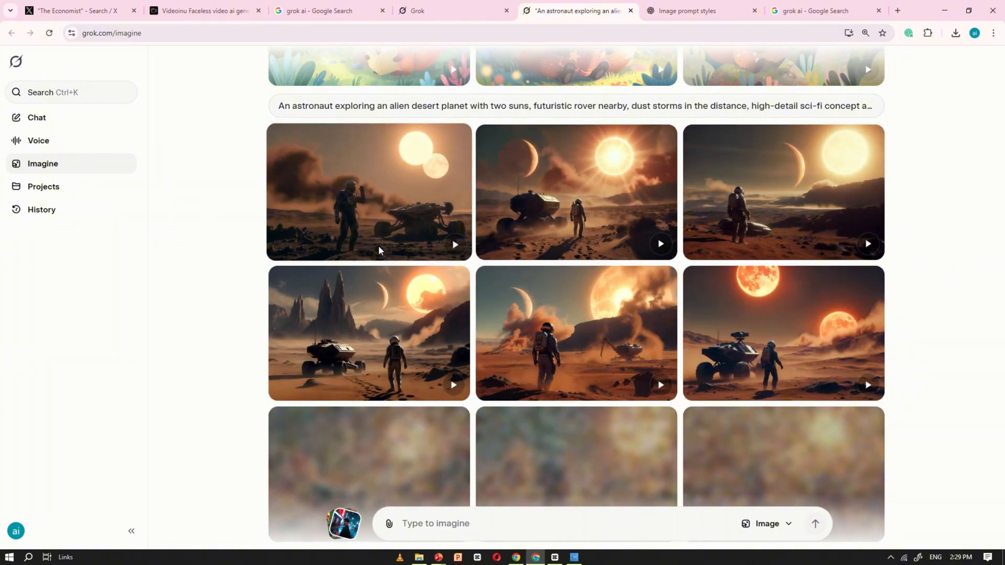
{"action": "scroll", "scroll_direction": "down", "scroll_amount": 3}
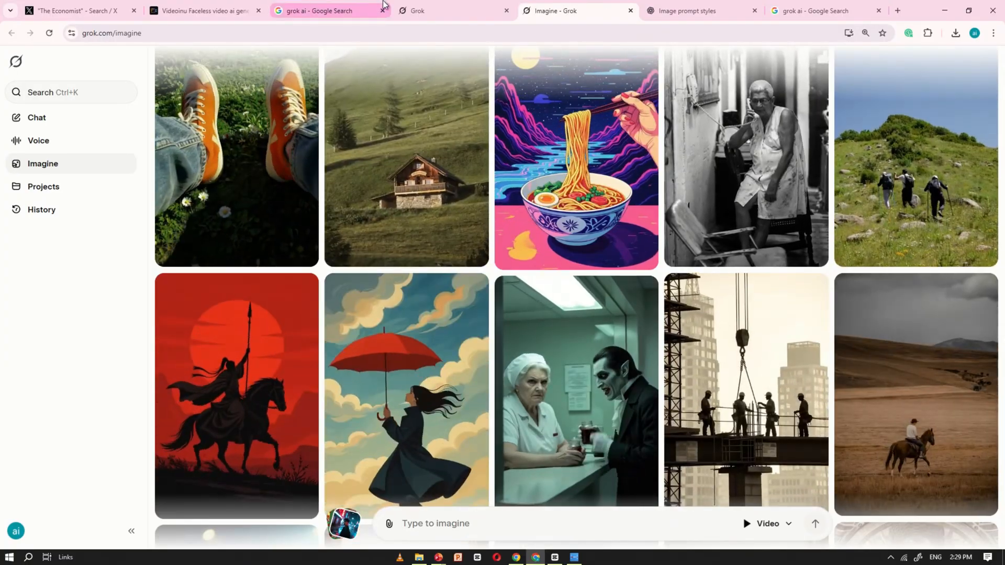
- Ask ChatGPT for Grok video prompts and bring the slow-motion dancer prompt to Imagine
{"action": "left_click", "coordinate": [692, 10]}
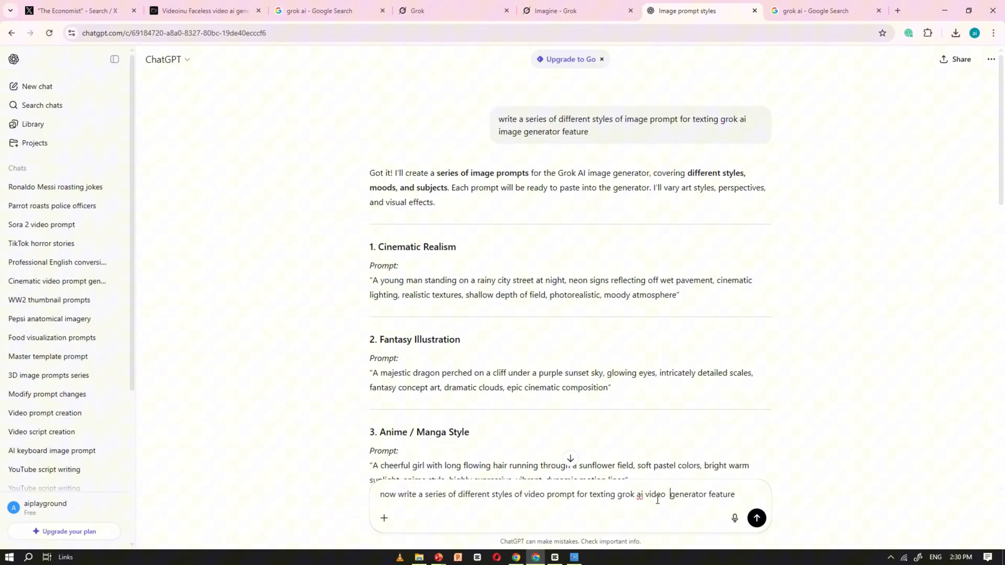
{"action": "left_click", "coordinate": [756, 518]}
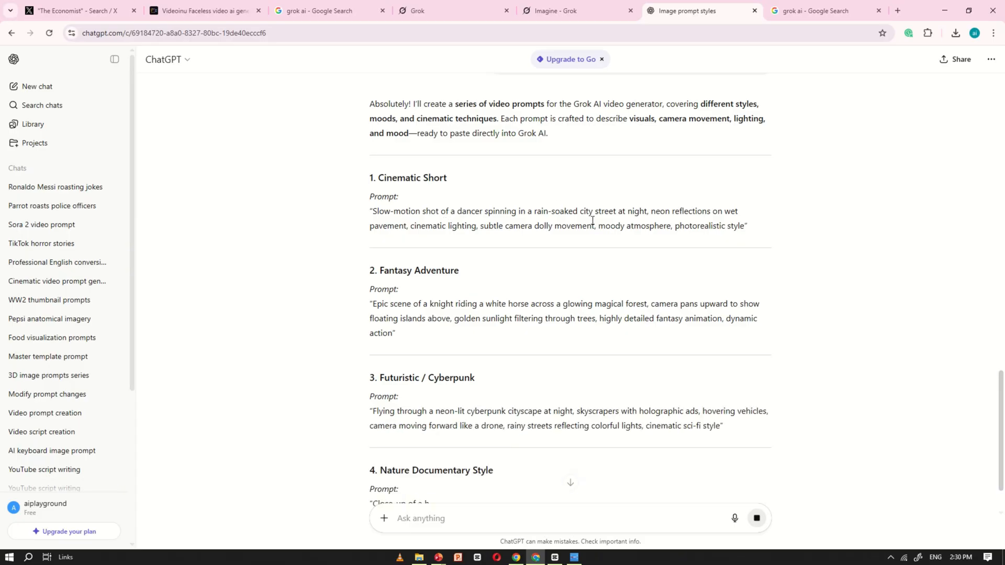
{"action": "left_click_drag", "start_coordinate": [371, 210], "coordinate": [745, 226]}
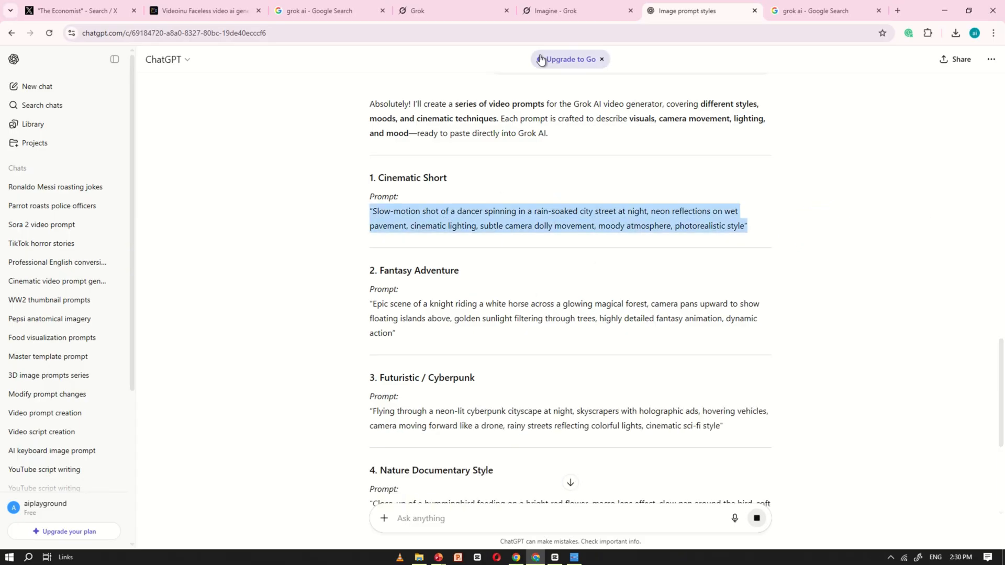
{"action": "left_click", "coordinate": [565, 11]}
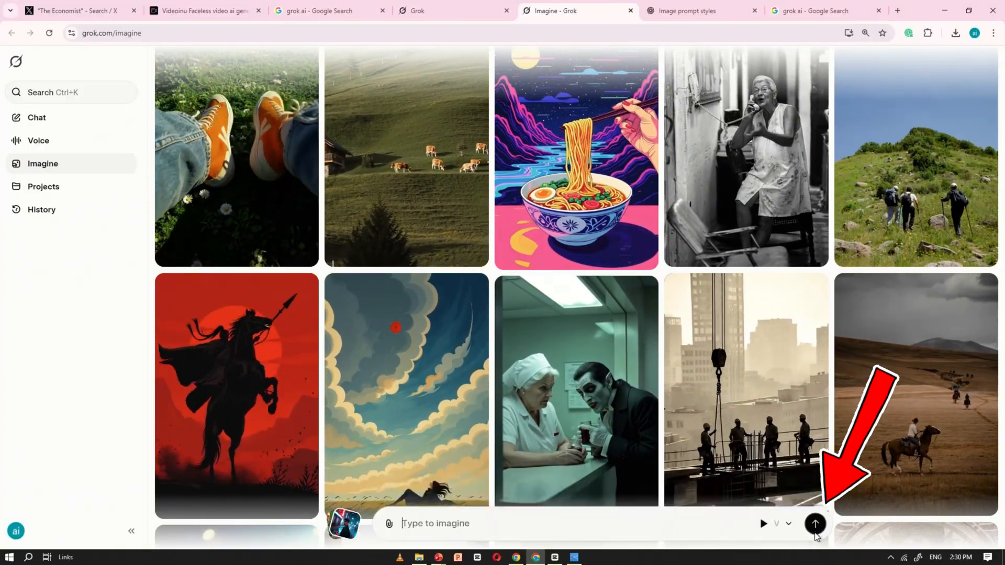
- Generate the dancer video, then swap its prompt for the knight riding a white horse scene
{"action": "left_click", "coordinate": [817, 523]}
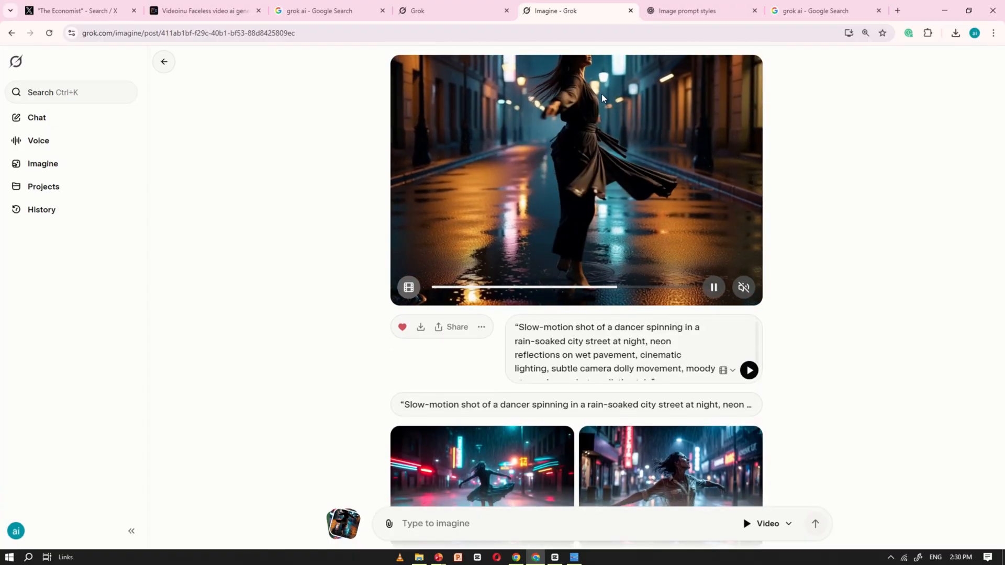
{"action": "left_click", "coordinate": [743, 287]}
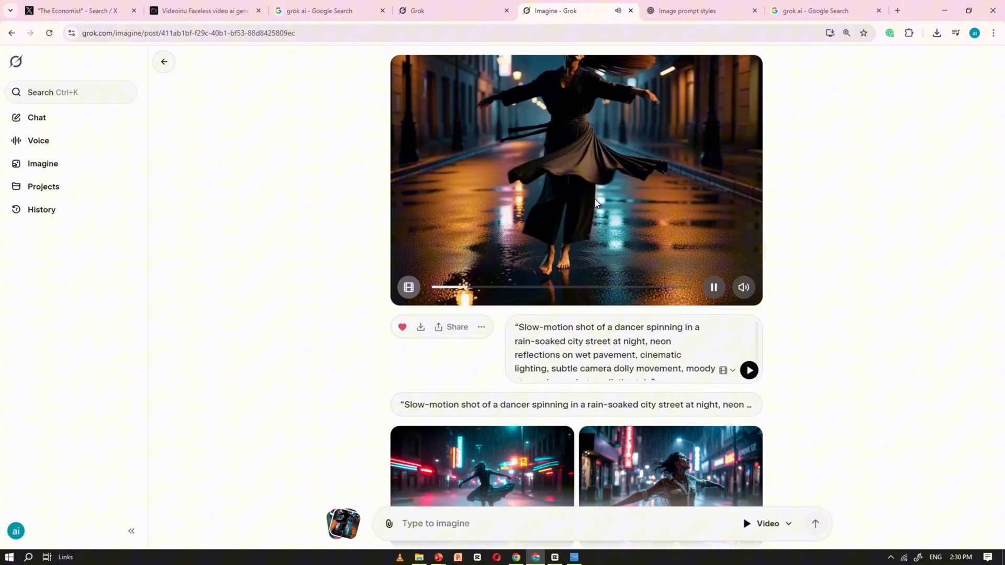
{"action": "left_click", "coordinate": [685, 10]}
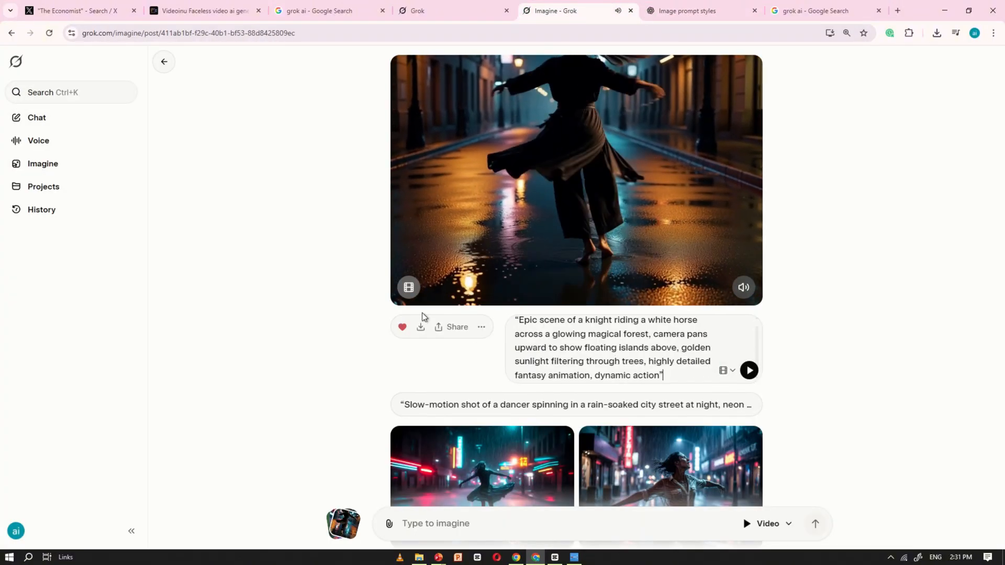
- Generate the knight-on-white-horse magical forest video in Video mode and pause it when done
{"action": "left_click", "coordinate": [164, 62]}
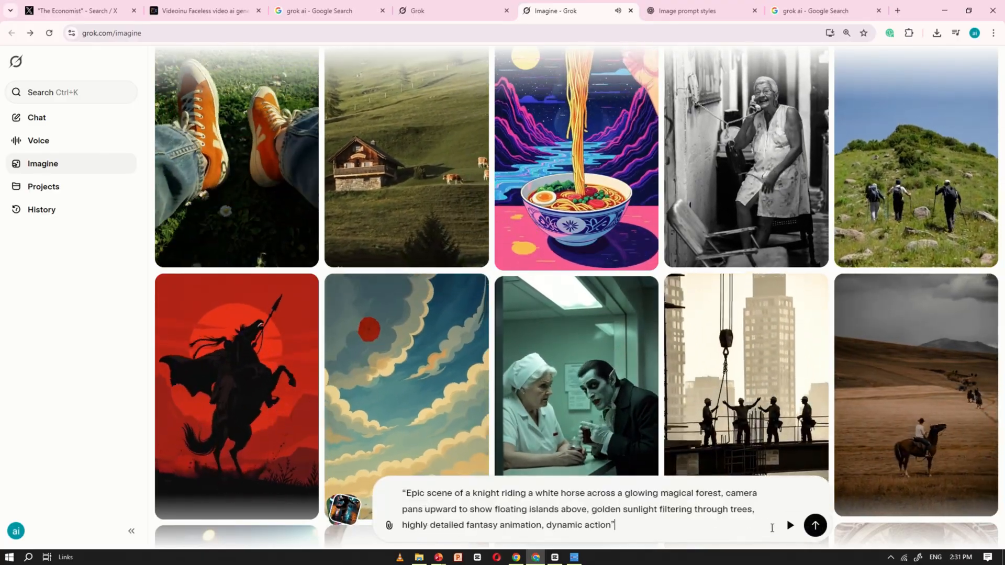
{"action": "left_click", "coordinate": [814, 525]}
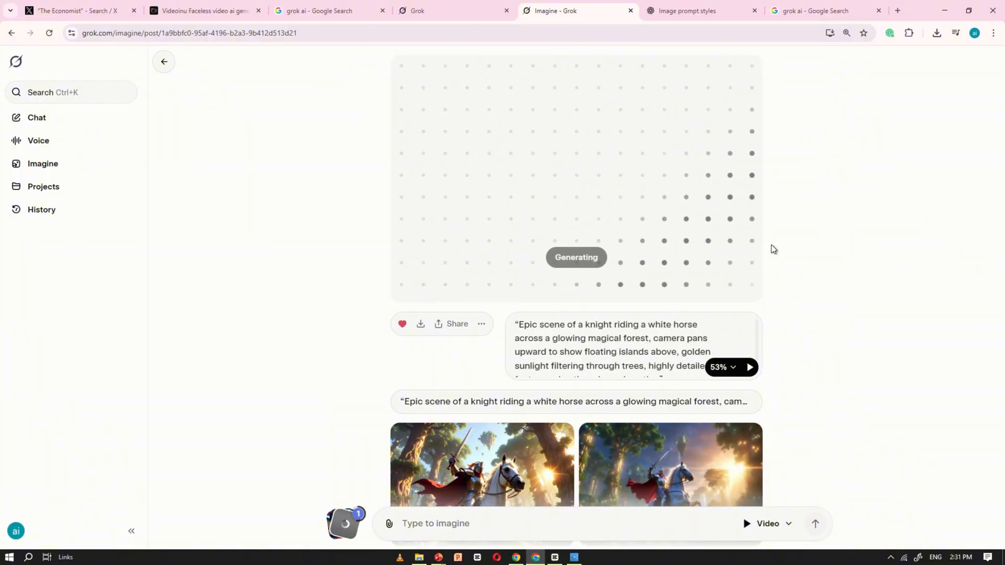
{"action": "scroll", "scroll_direction": "down", "scroll_amount": 3}
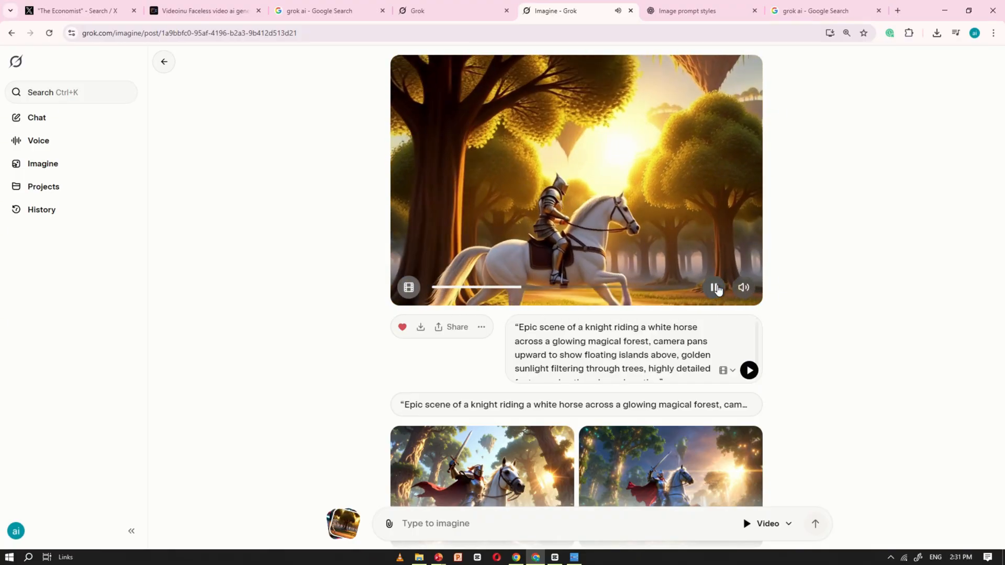
{"action": "left_click", "coordinate": [687, 10]}
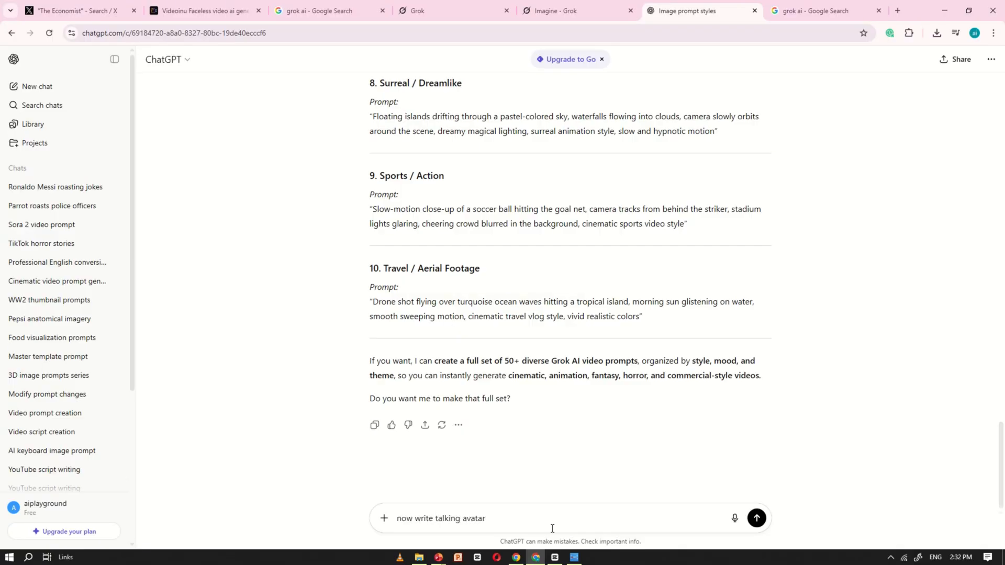
- Ask ChatGPT for talking avatar characters with scripts and highlight the Friendly Tech Guru one
{"action": "type", "text": "now write different characters talking avatars"}
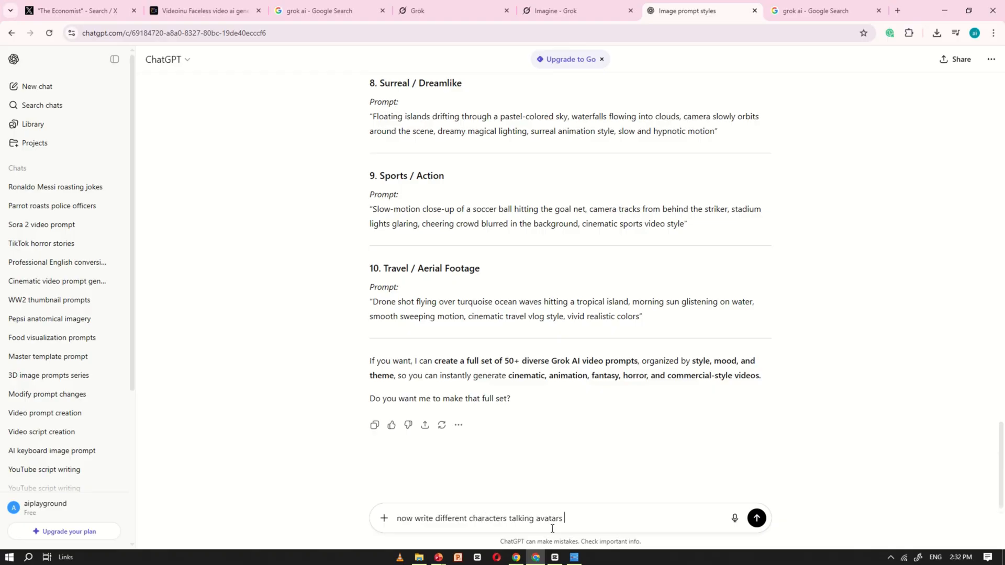
{"action": "left_click", "coordinate": [758, 518]}
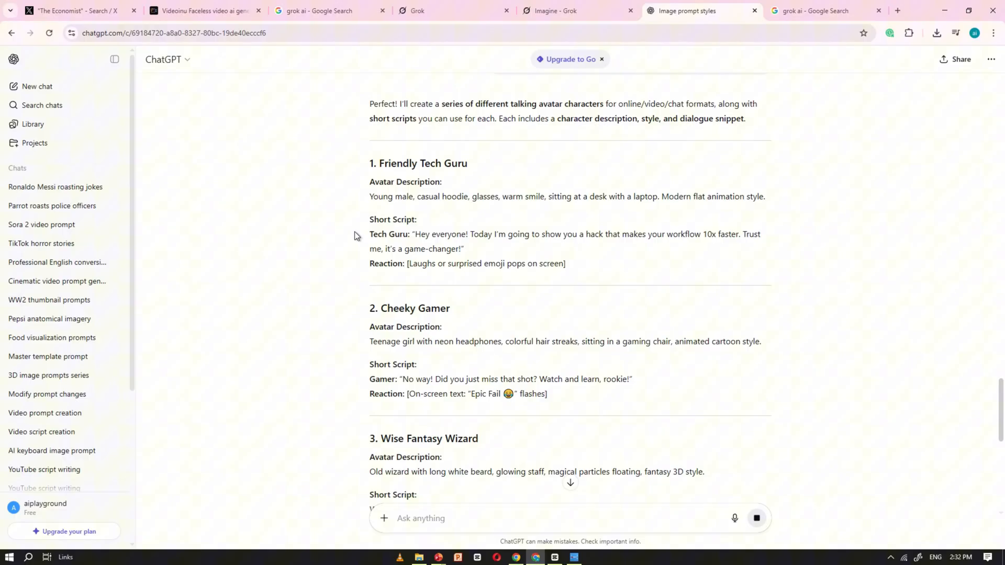
{"action": "left_click_drag", "start_coordinate": [369, 181], "coordinate": [490, 253]}
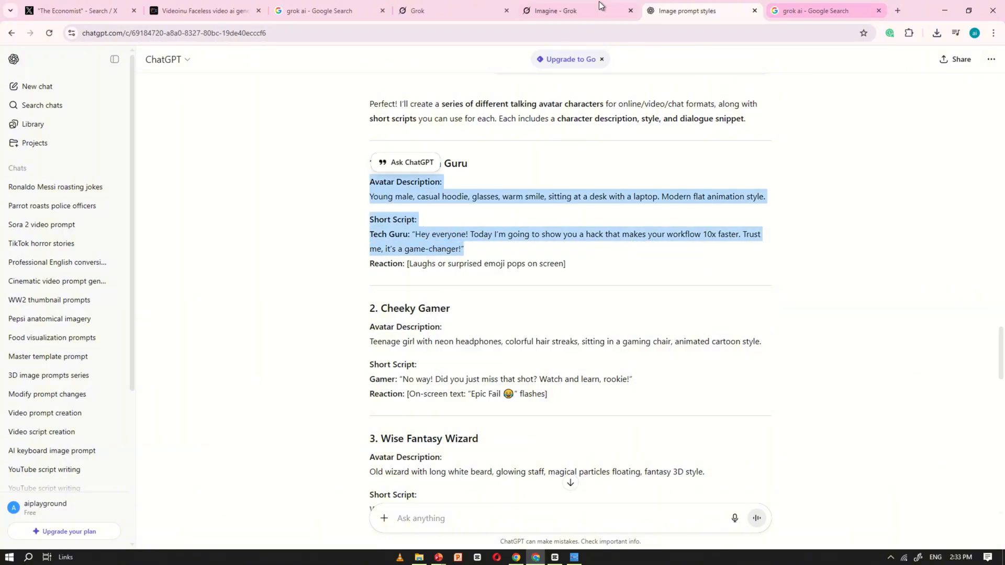
- Generate and play the talking Tech Guru avatar video of a young man in a hoodie at a desk with laptops
{"action": "left_click", "coordinate": [559, 10]}
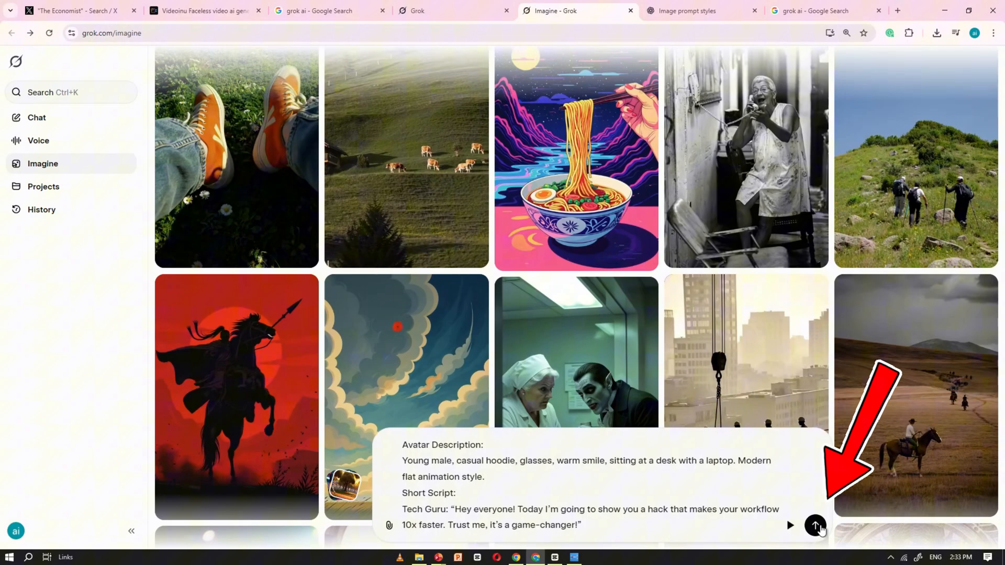
{"action": "left_click", "coordinate": [817, 526]}
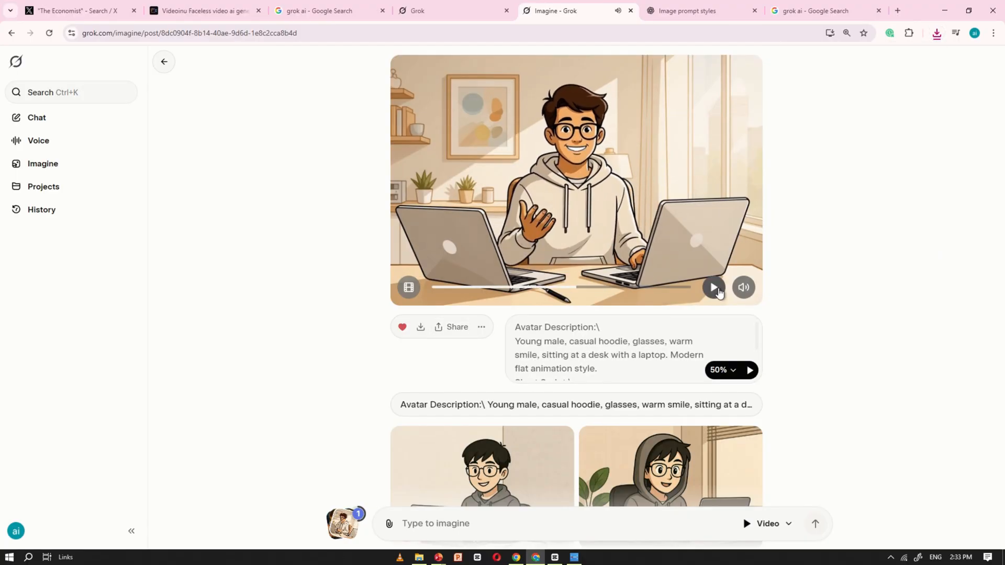
{"action": "left_click", "coordinate": [714, 286]}
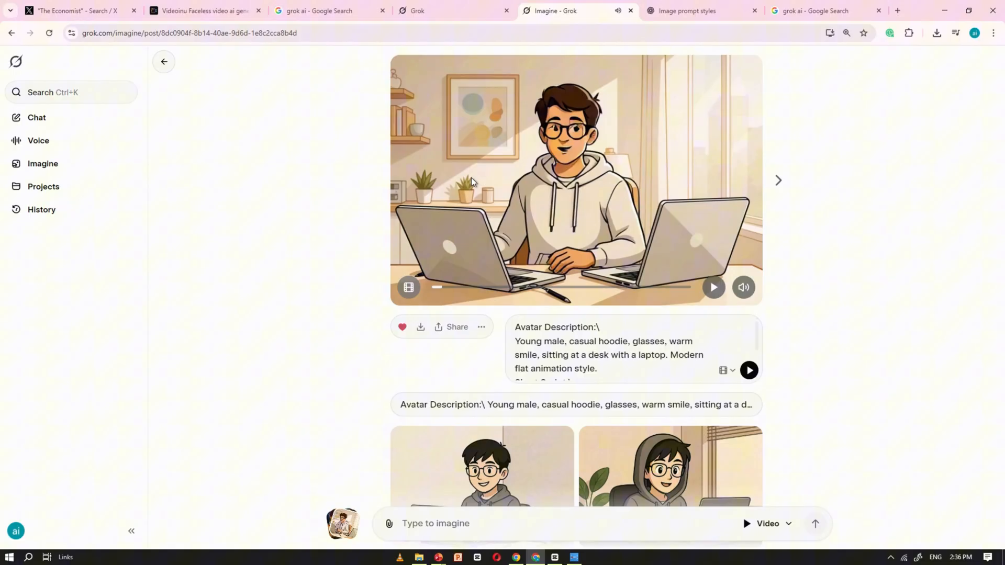
{"action": "scroll", "scroll_direction": "down", "scroll_amount": 3}
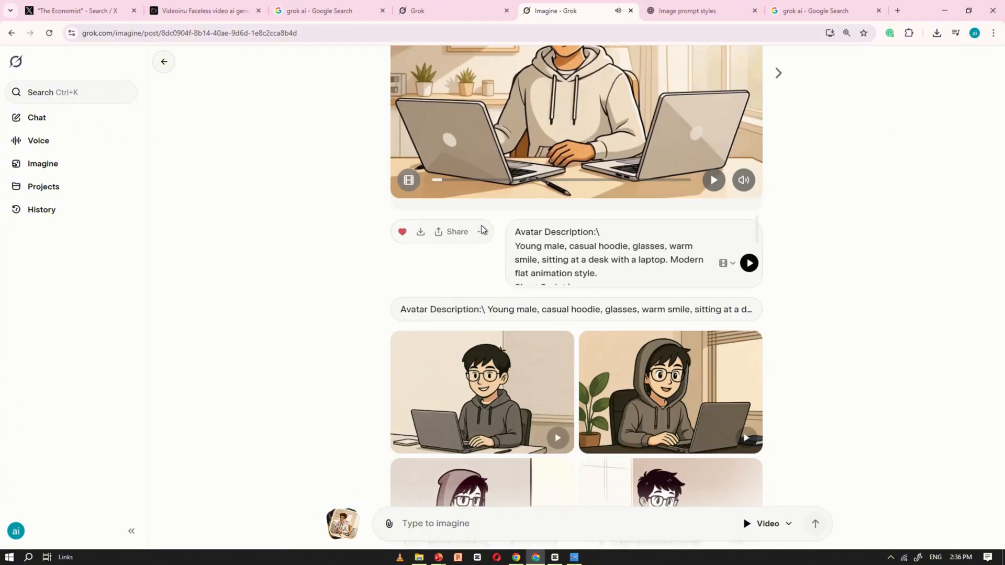
{"action": "scroll", "scroll_direction": "down", "scroll_amount": 3}
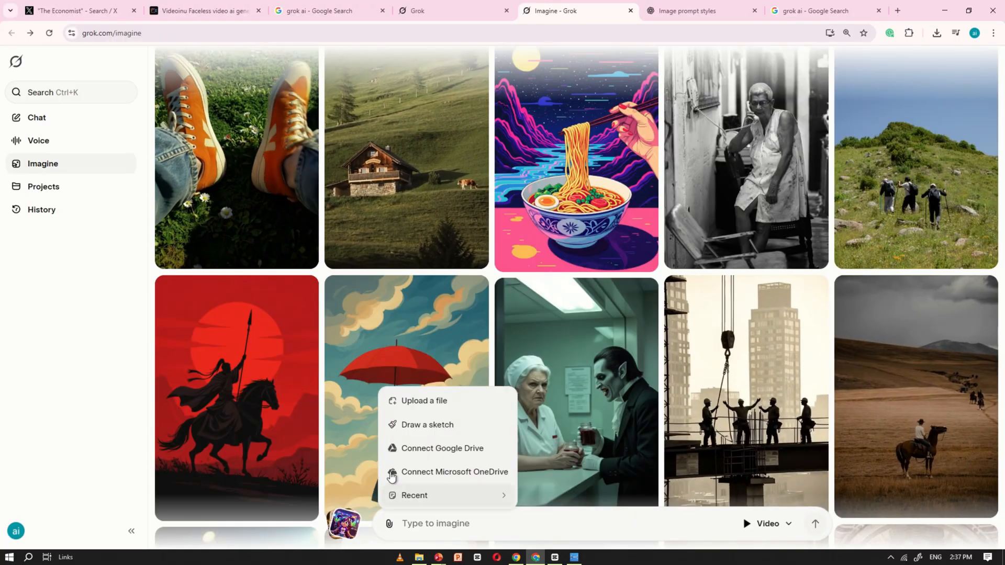
- Turn a recent presenter image into a green-screen video speaking the "Hello, human friend" script and pause it
{"action": "left_click", "coordinate": [425, 401]}
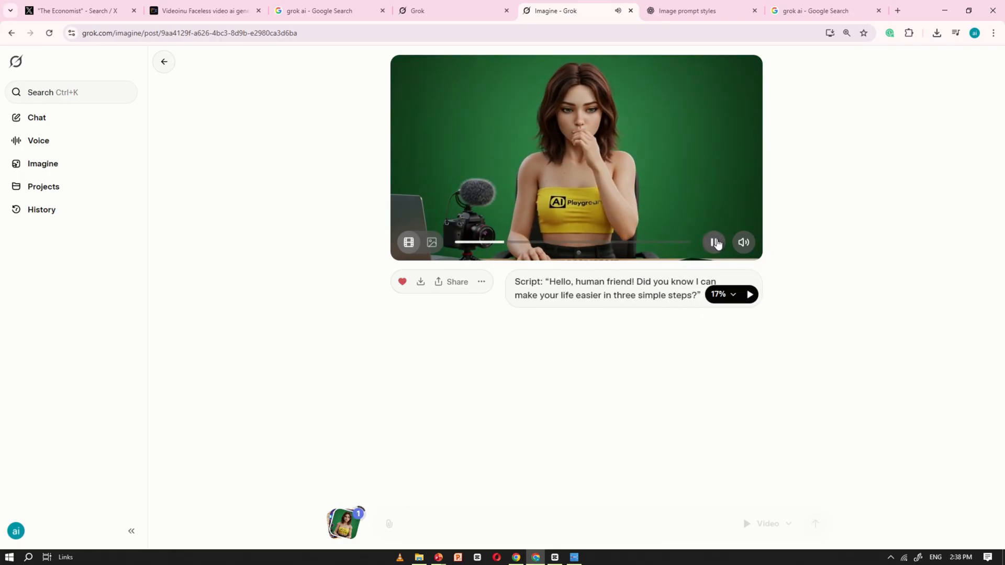
{"action": "left_click", "coordinate": [714, 242]}
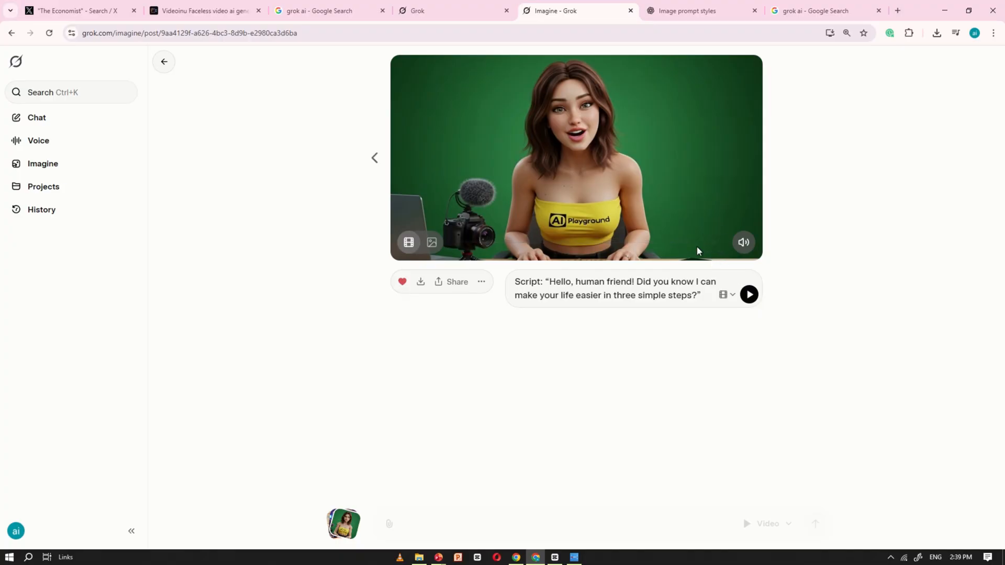
{"action": "mouse_move", "coordinate": [545, 263]}
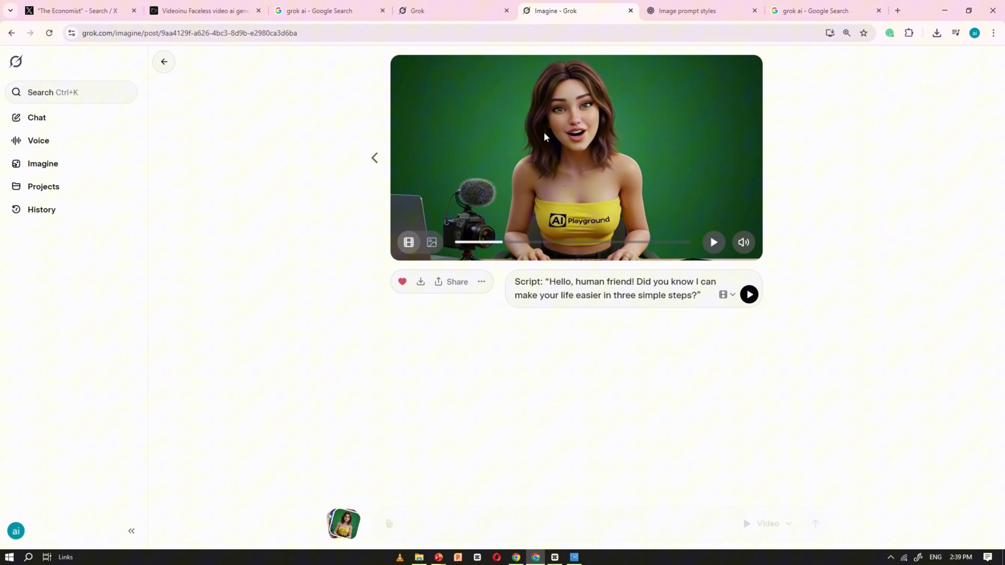
- Regenerate the presenter video with the "please subscribe to AI Playground" script and play it
{"action": "type", "text": "please subscribe to ai playground for"}
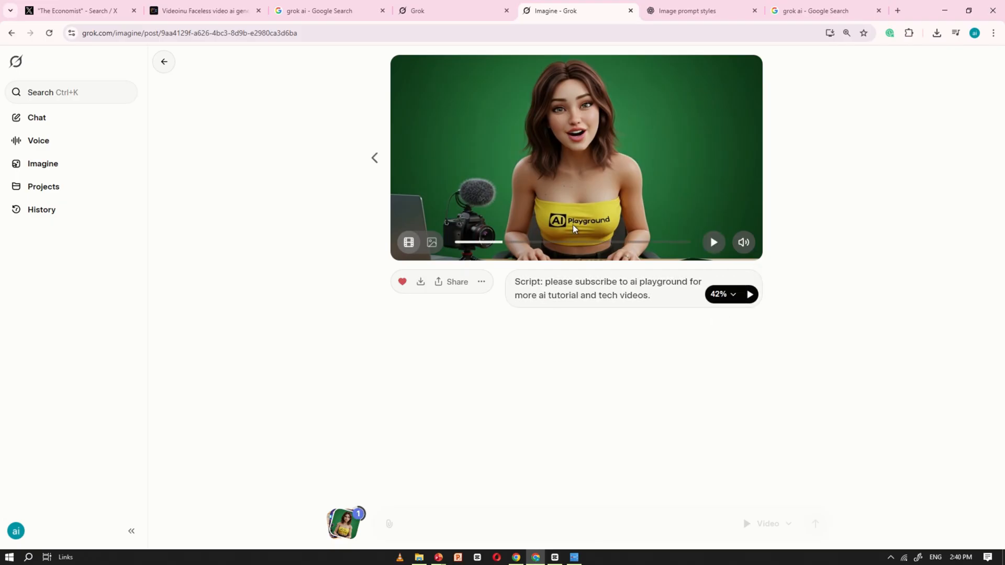
{"action": "left_click", "coordinate": [714, 243]}
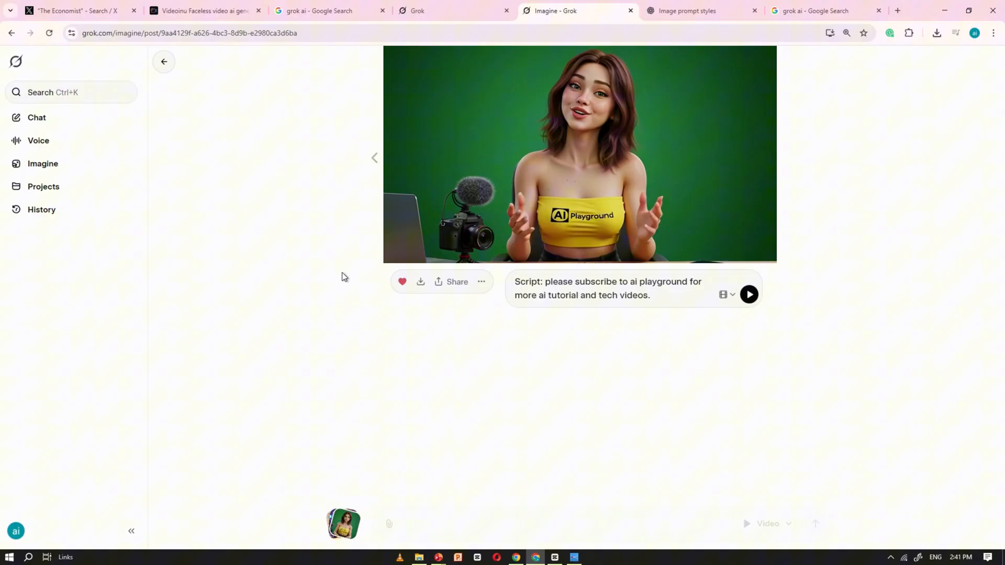
{"action": "left_click", "coordinate": [748, 294]}
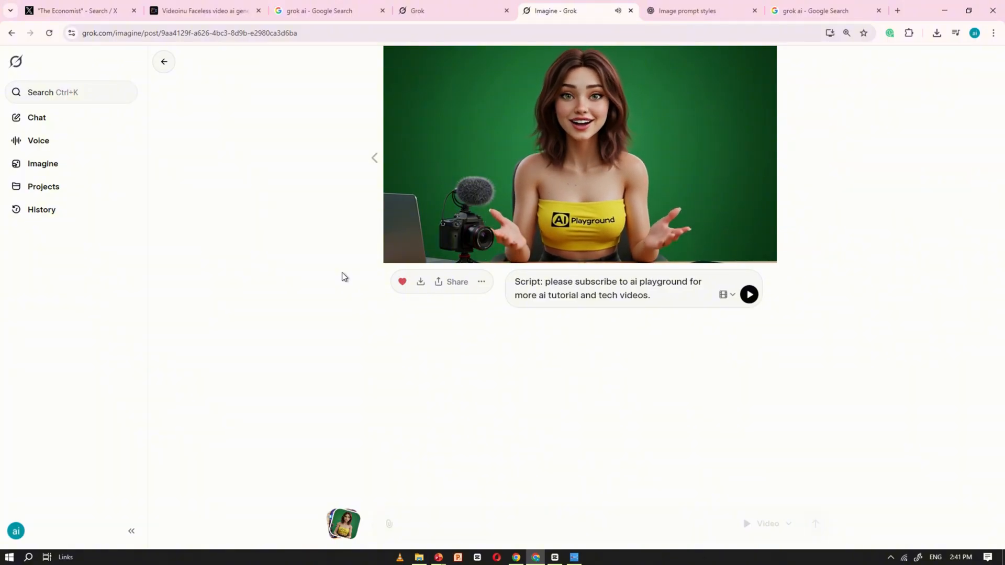